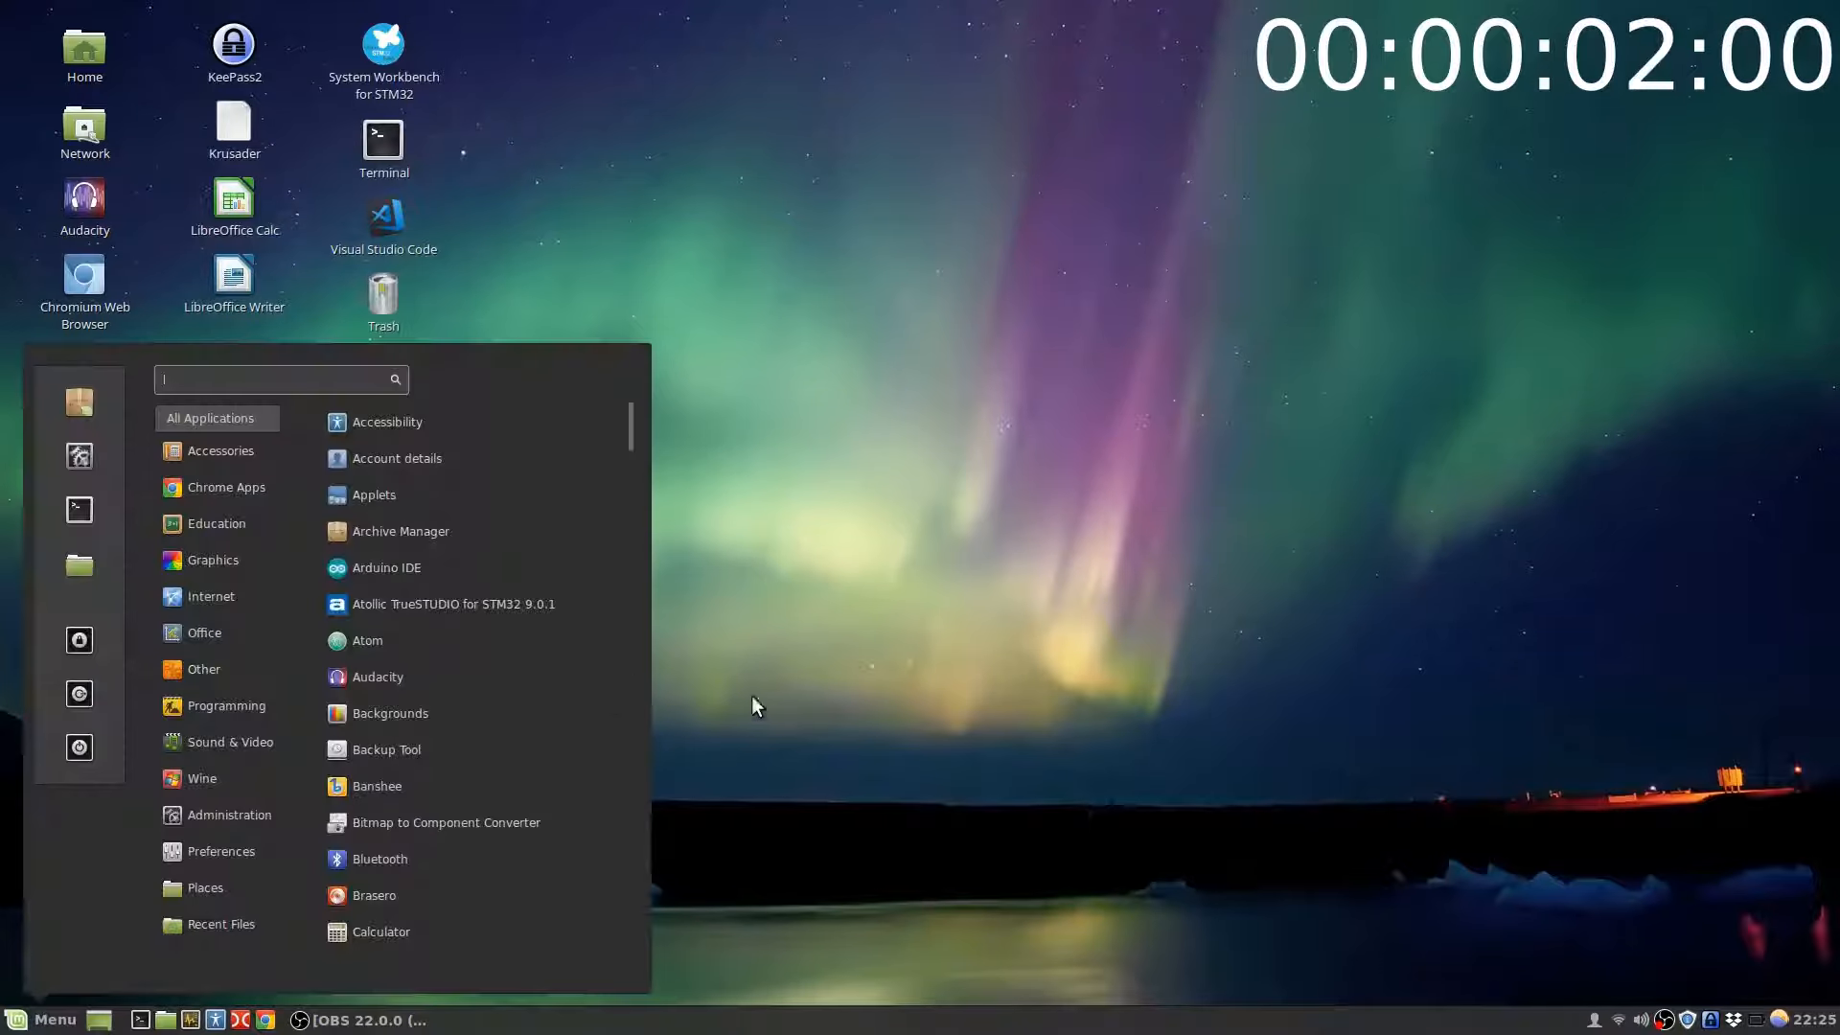
# - Dismiss the Mint Menu so the plain desktop with its icons shows
pyautogui.click(226, 705)
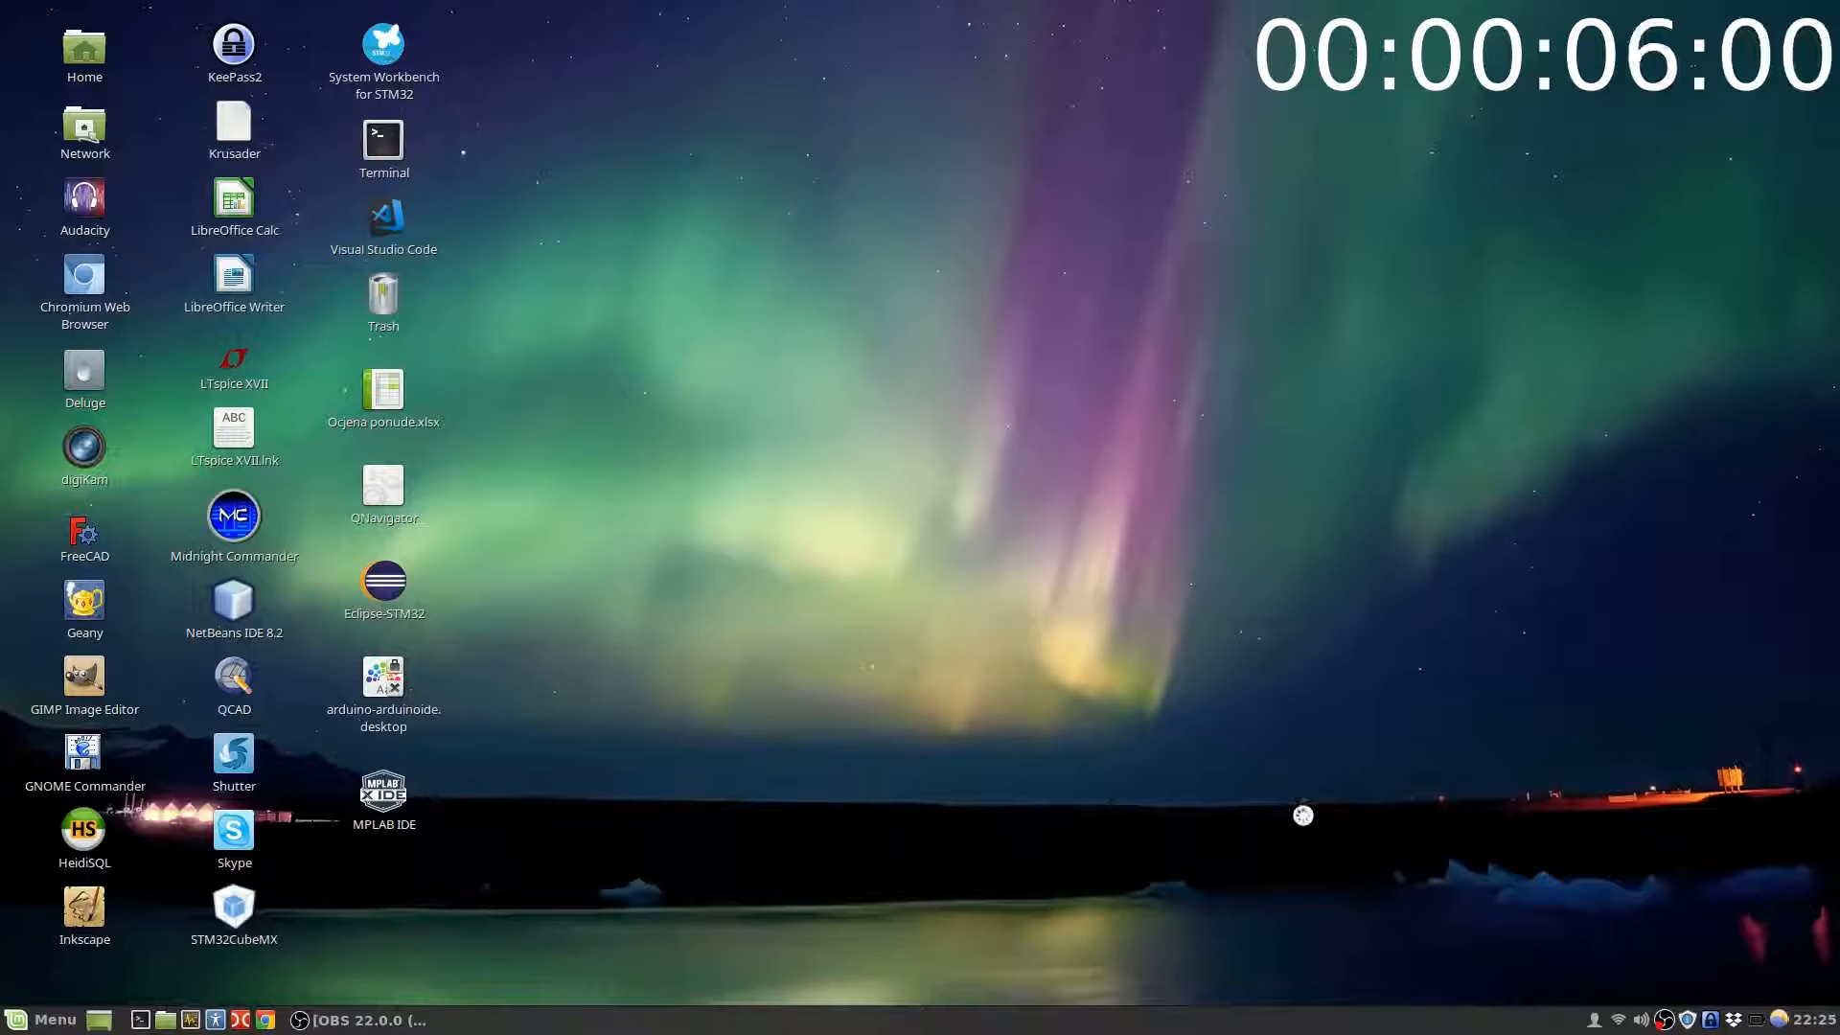
# - Launch MPLAB X IDE from its desktop icon and let it load the Magniblu projects
pyautogui.doubleClick(384, 792)
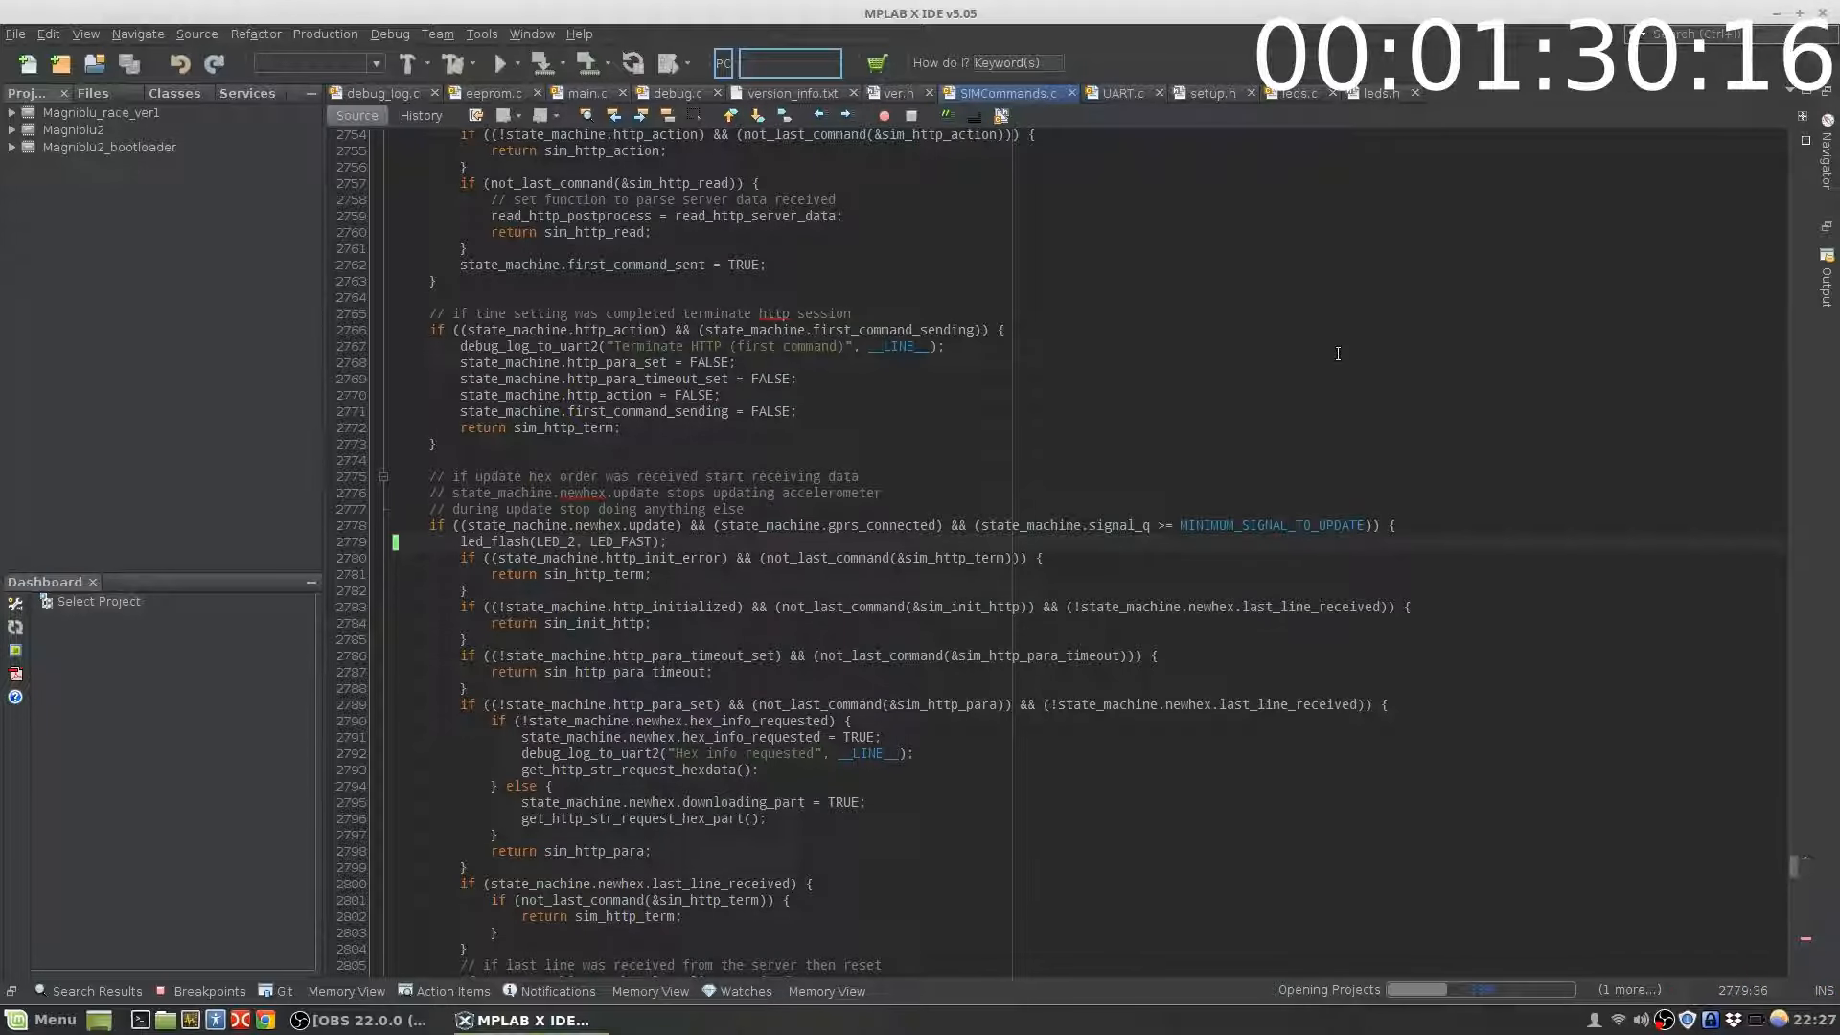
pyautogui.moveTo(1294, 373)
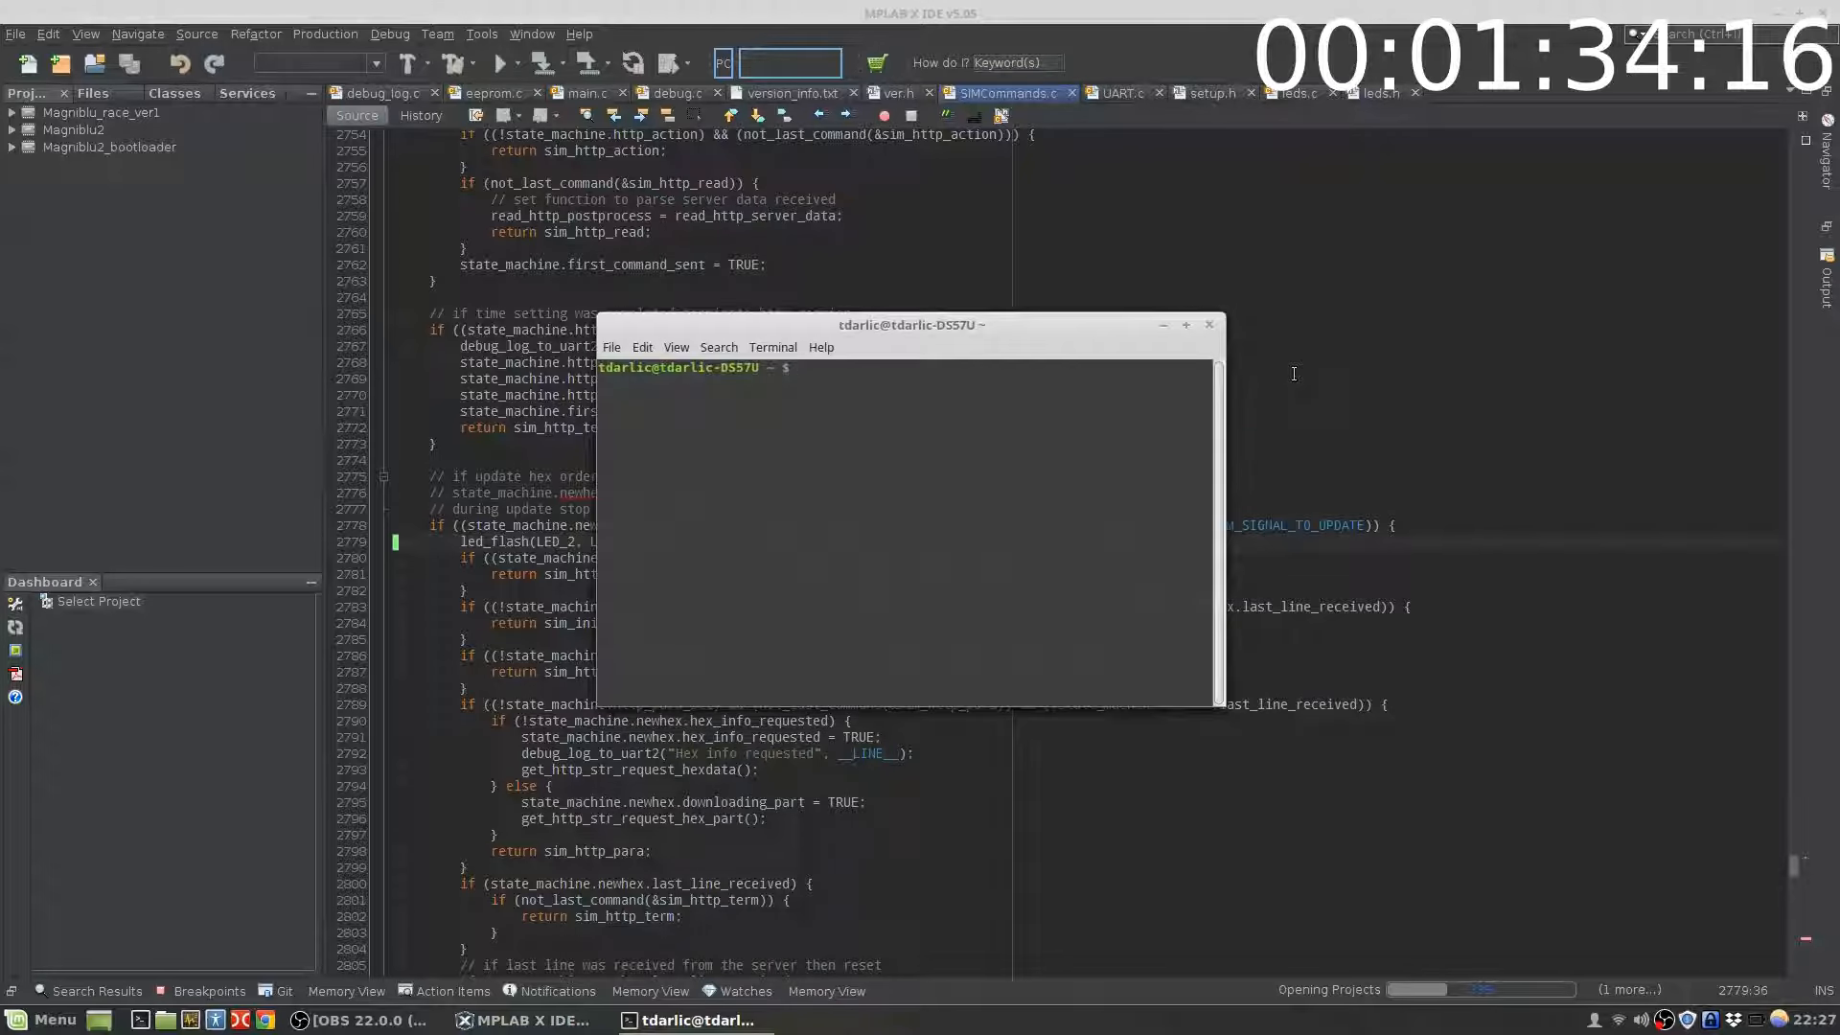
# - Run xkill to force-close the stuck MPLAB X window, then bring Double Commander forward
pyautogui.write('xkill')
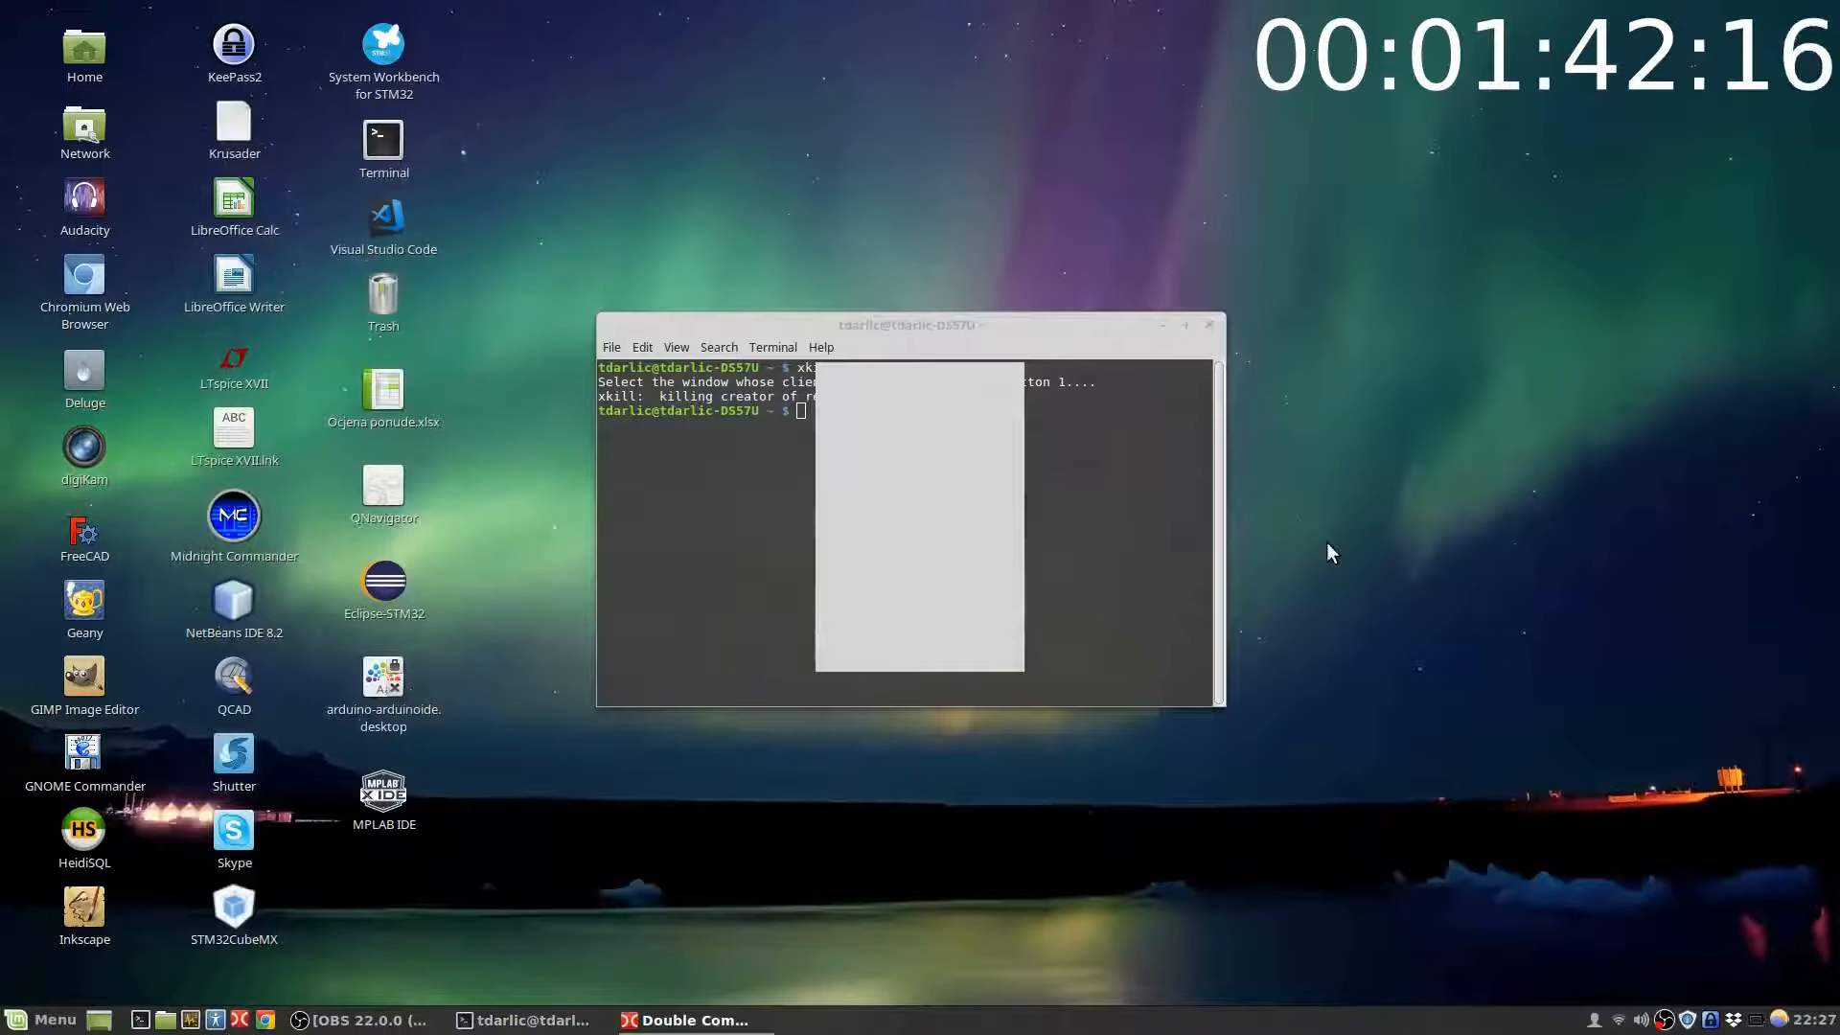
pyautogui.click(686, 1018)
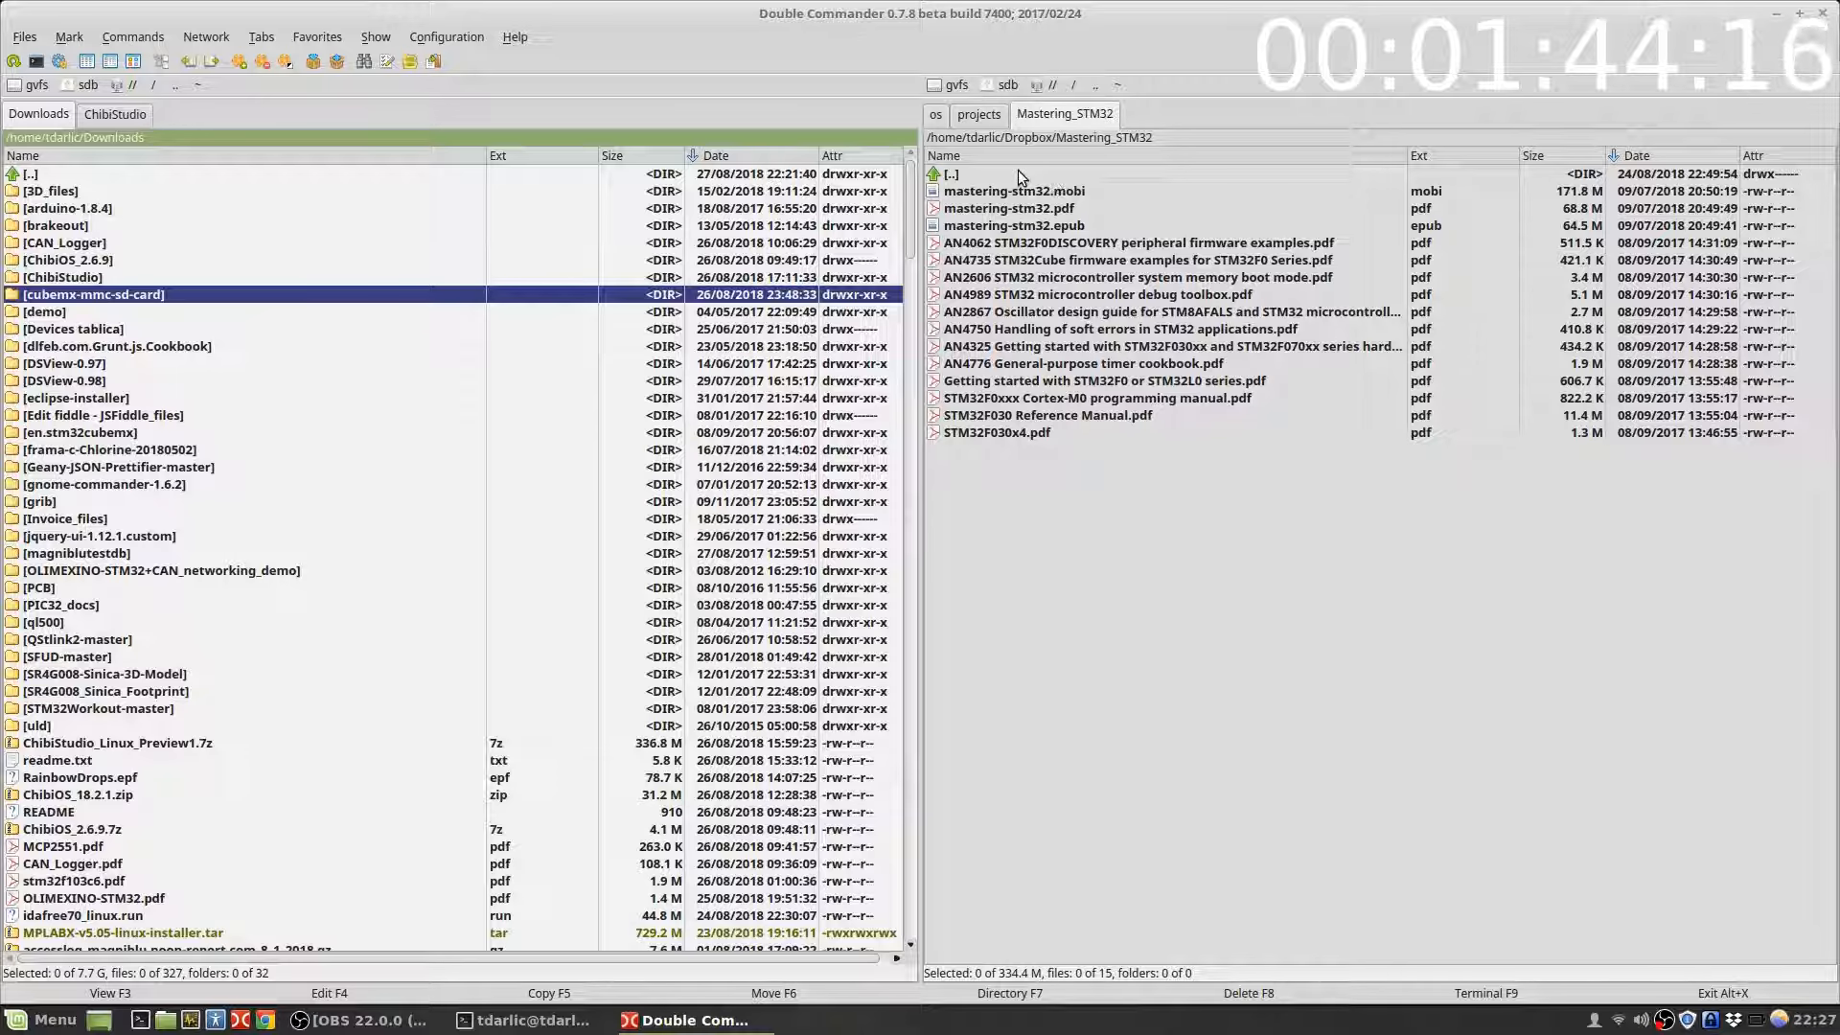
# - Rename MPLABXProjects in the home folder to MPLABXProjects_ and relaunch MPLAB X IDE
pyautogui.click(1037, 138)
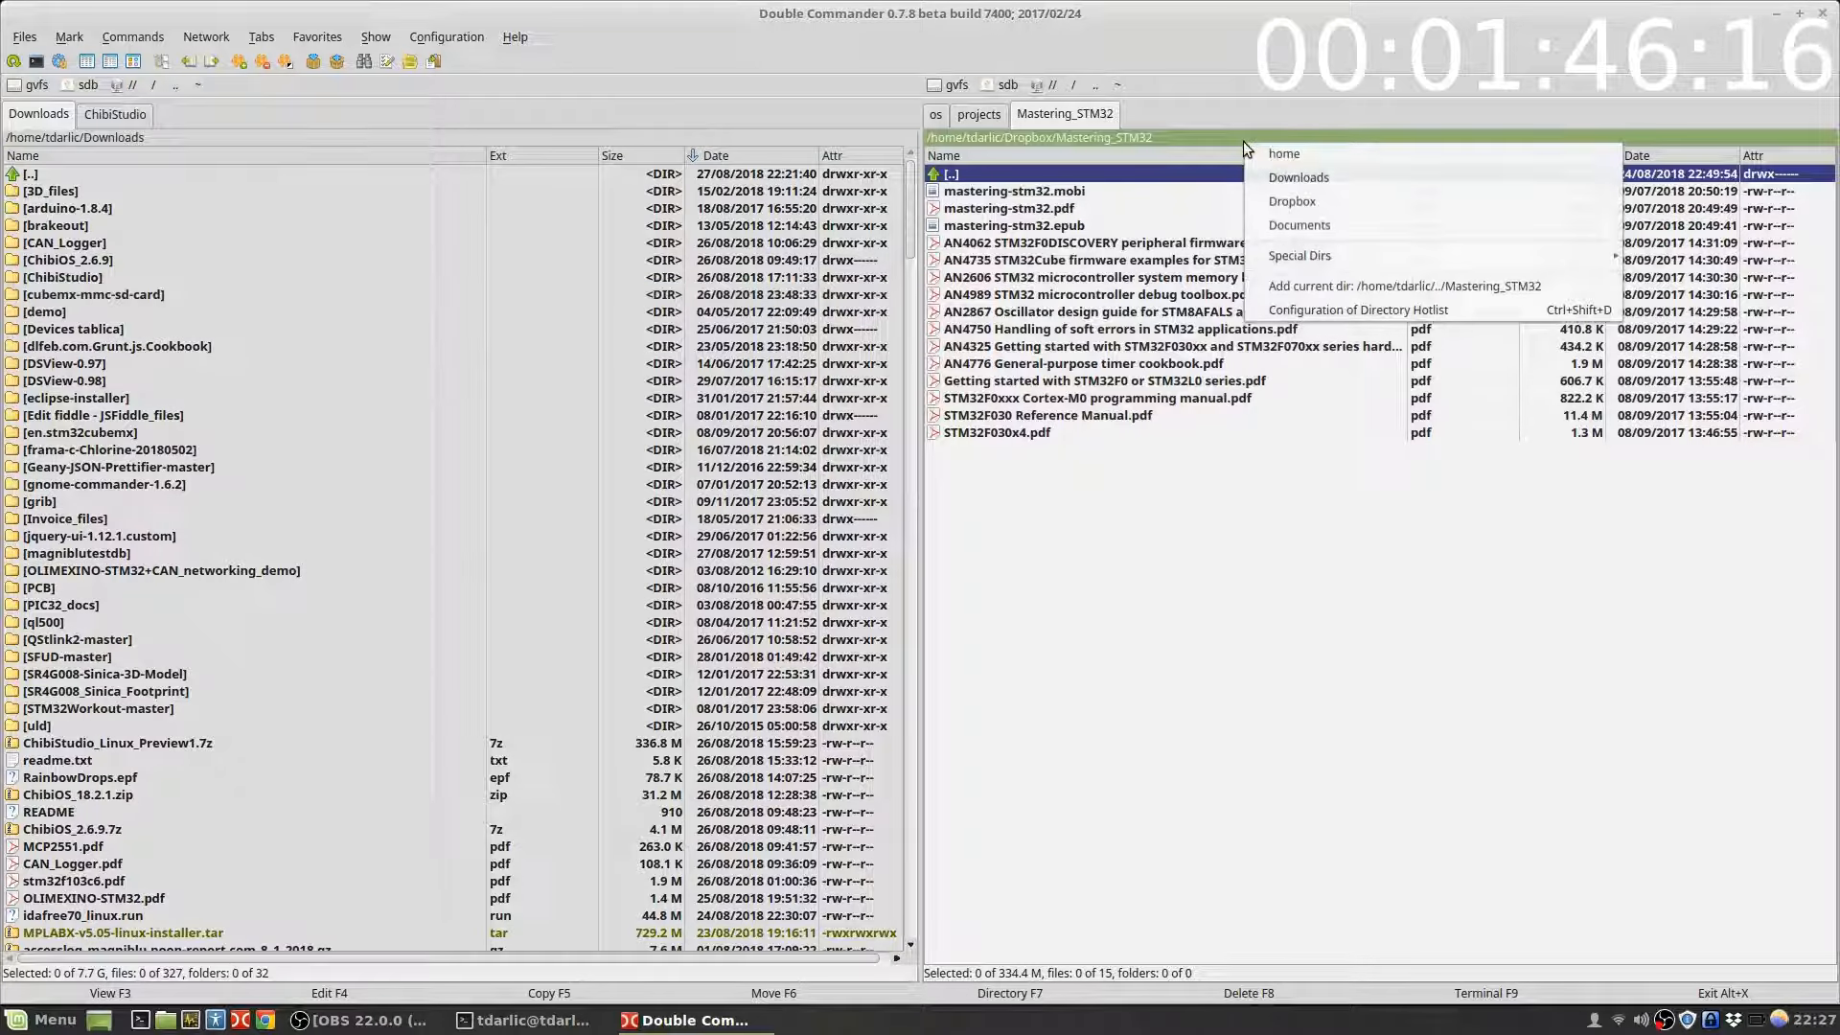
pyautogui.click(1284, 154)
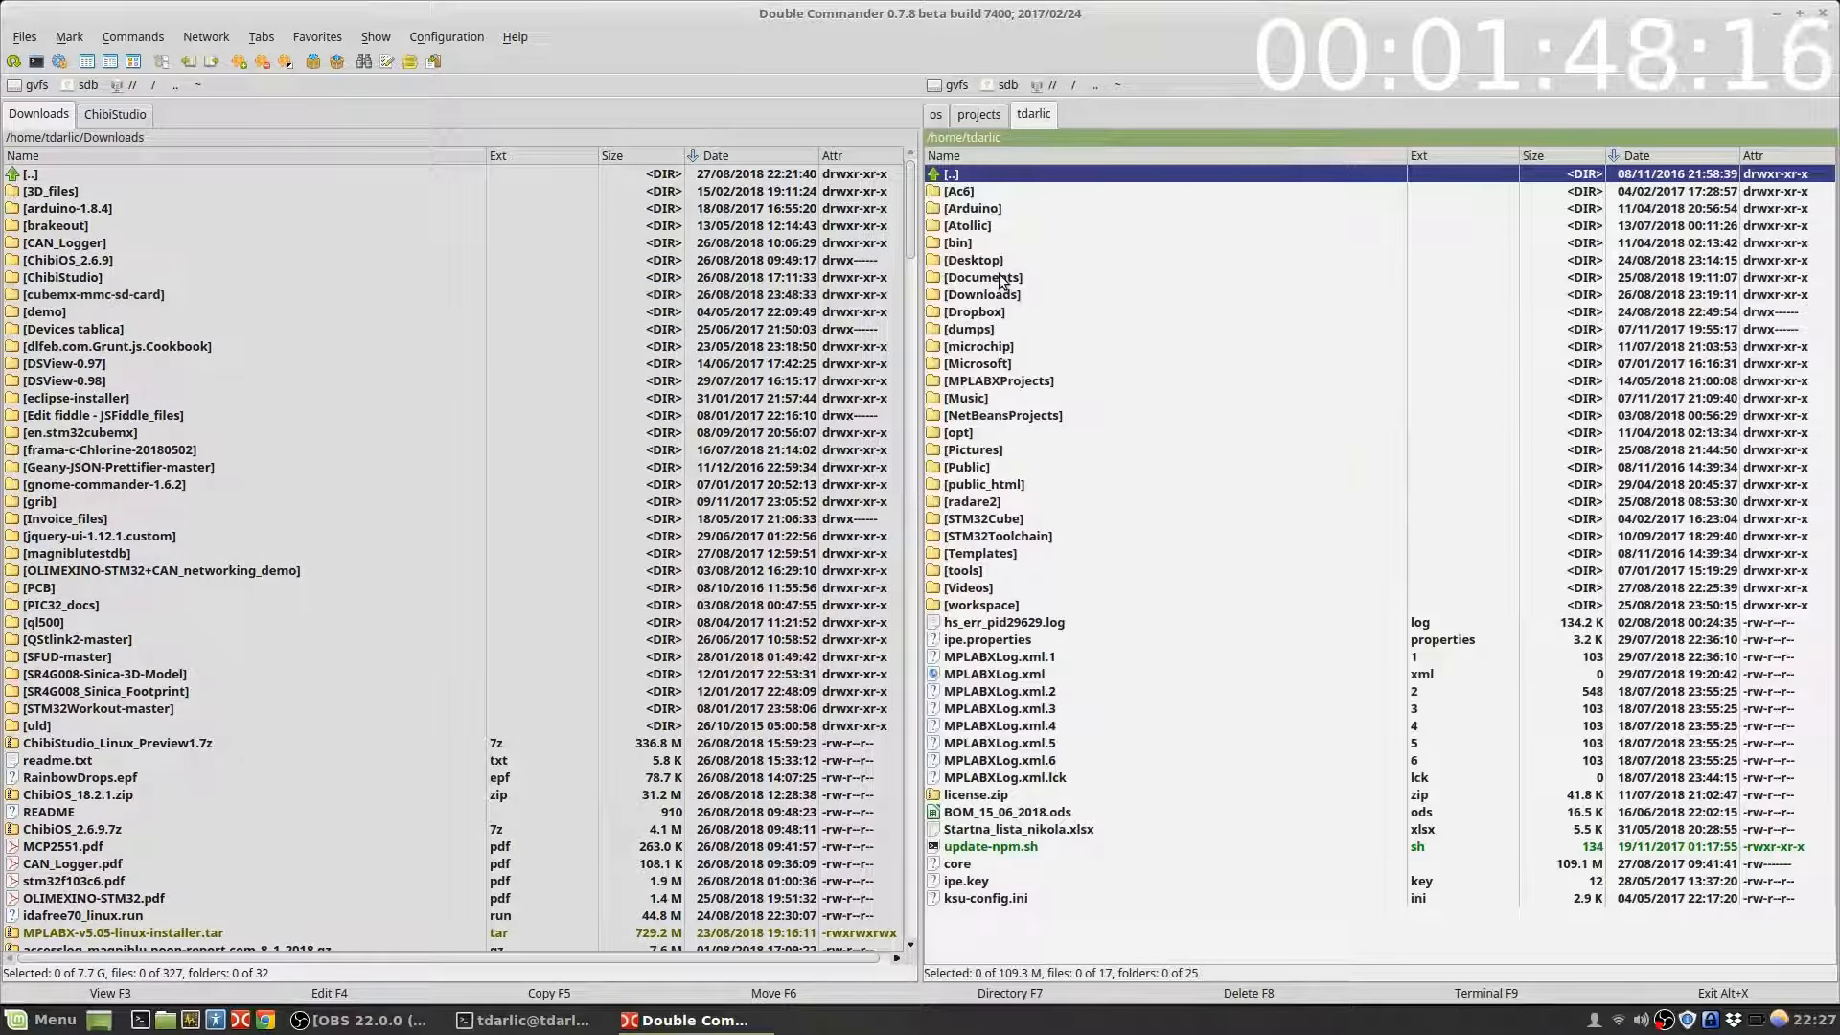
pyautogui.click(999, 379)
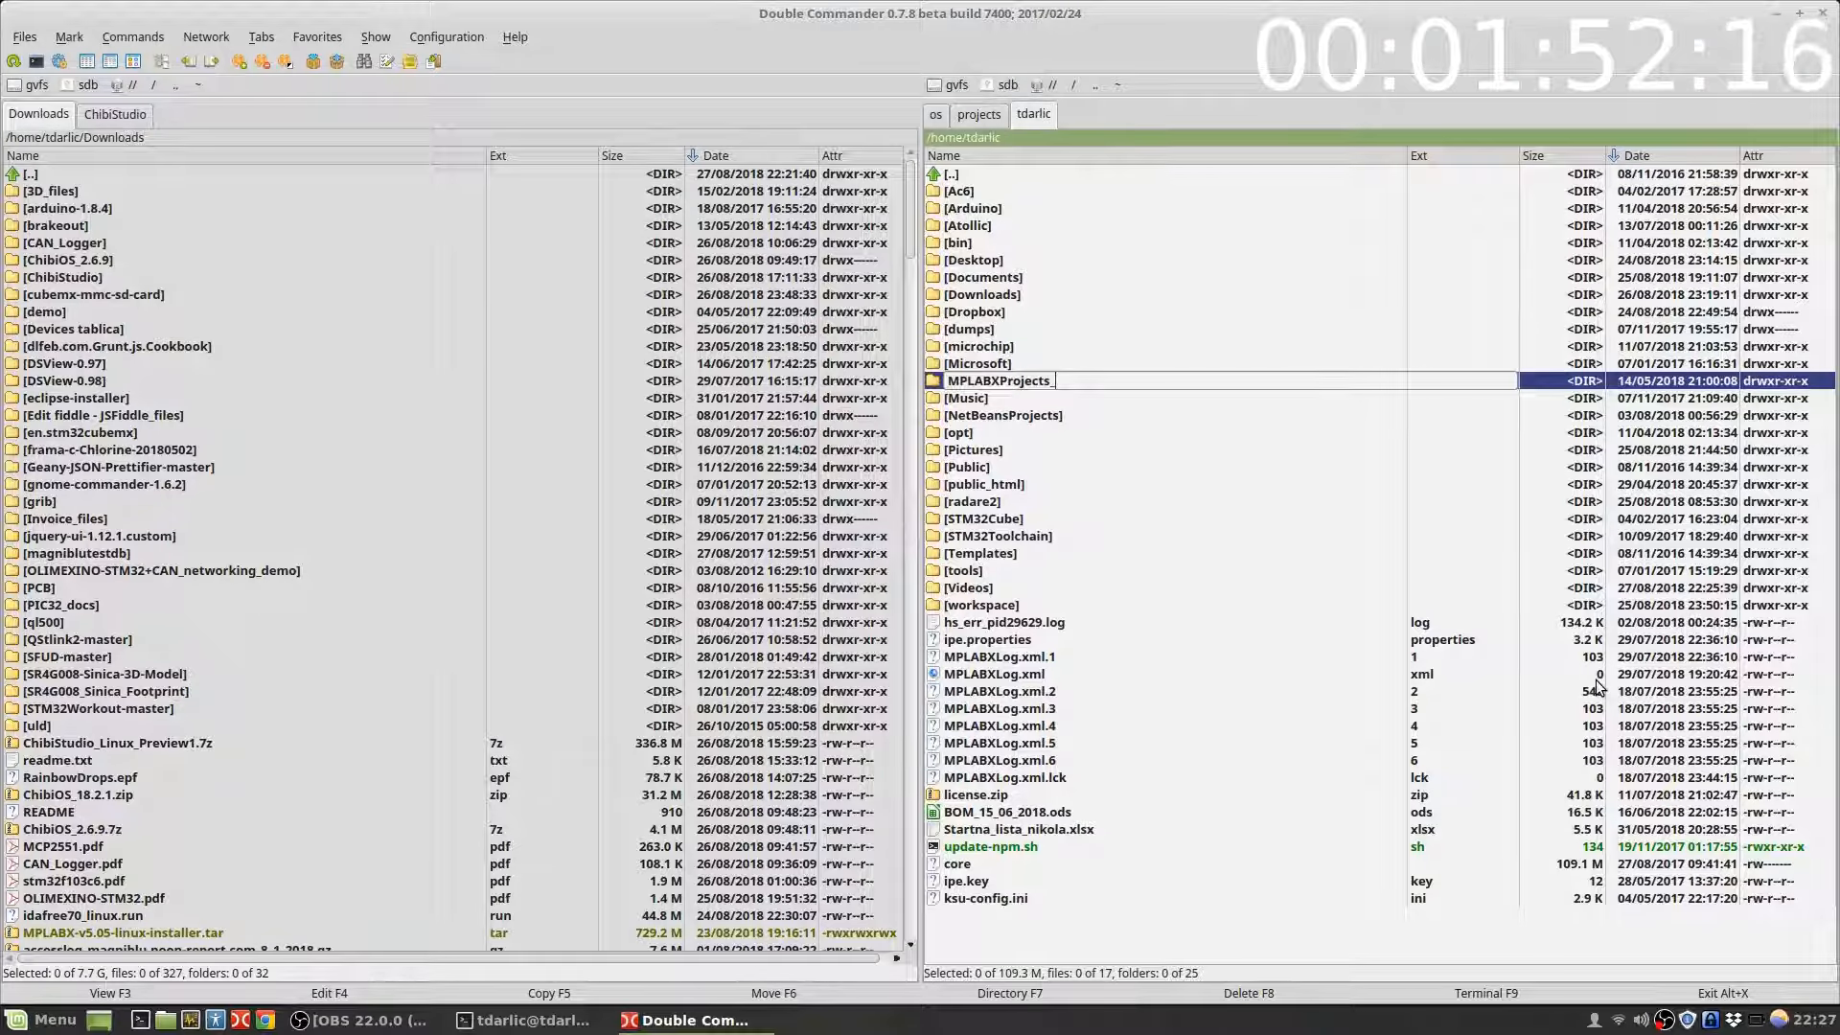
pyautogui.click(38, 1017)
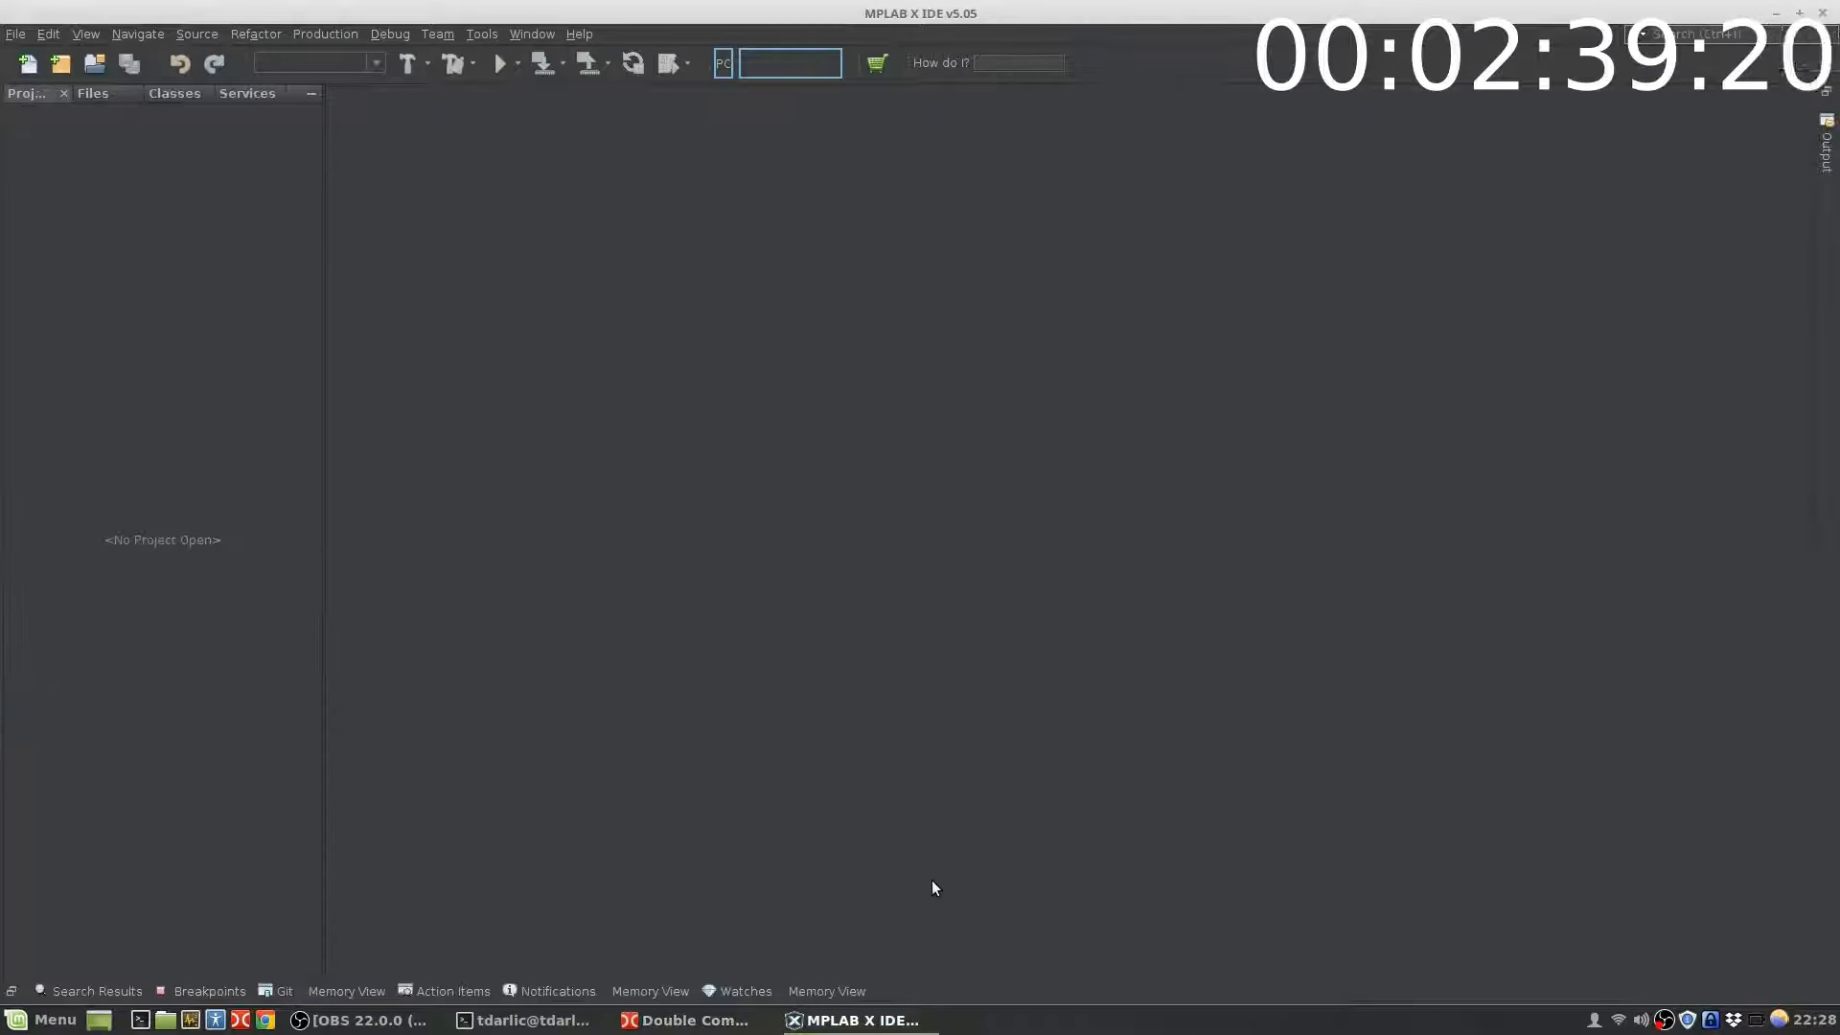
# - Restore the folder name to MPLABXProjects and return to the empty MPLAB X IDE
pyautogui.click(690, 1020)
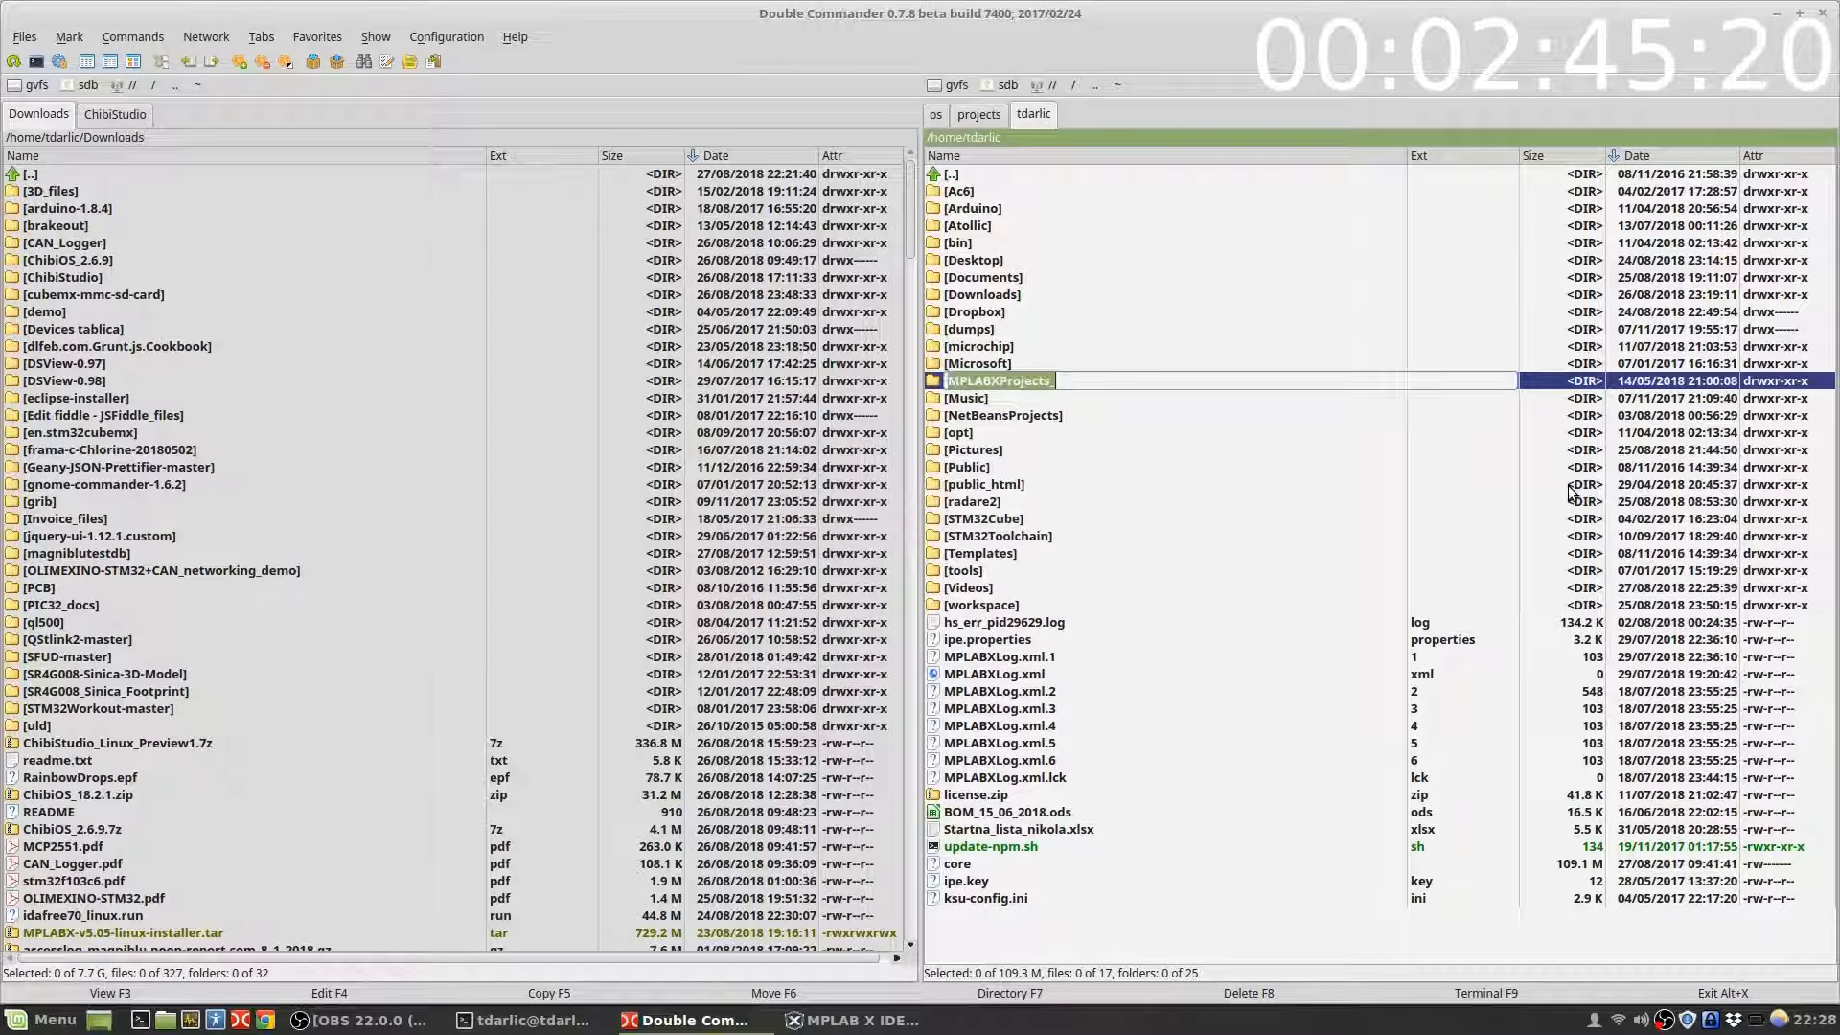
pyautogui.click(850, 1017)
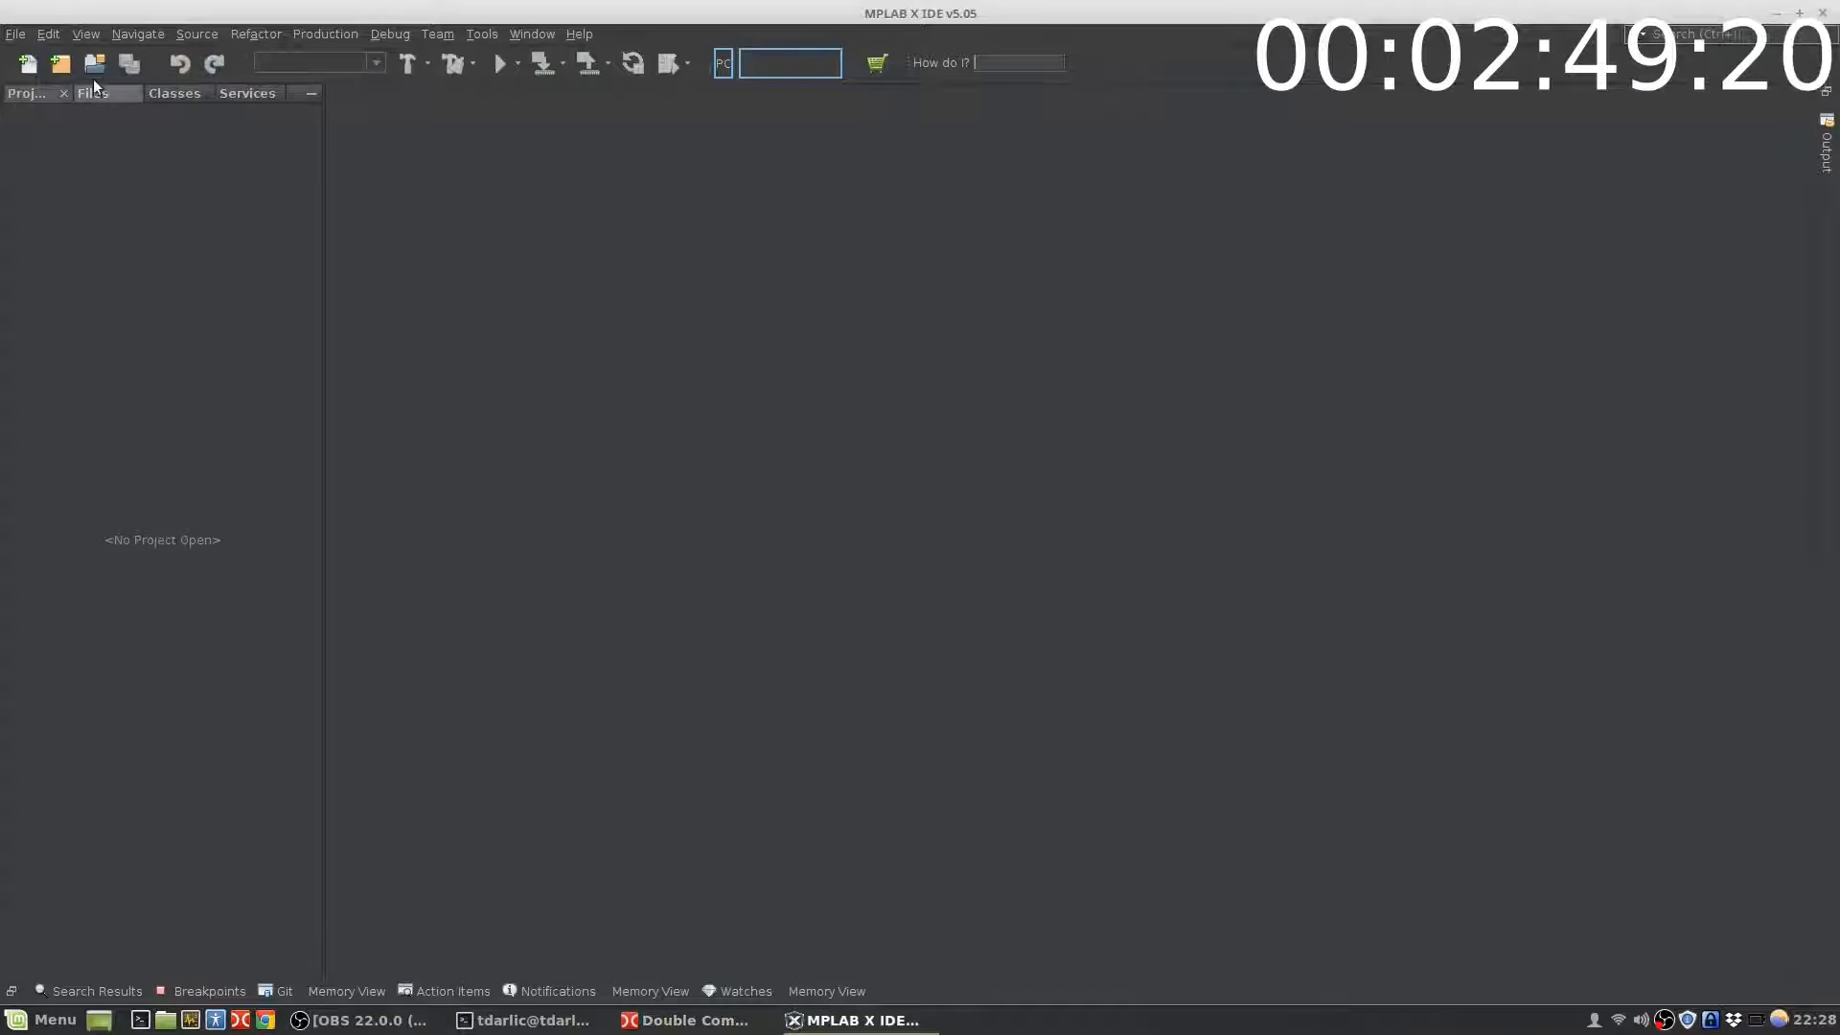
# - Open the three Magniblu firmware projects from MPLABXProjects so constants.h shows in the editor
pyautogui.click(94, 63)
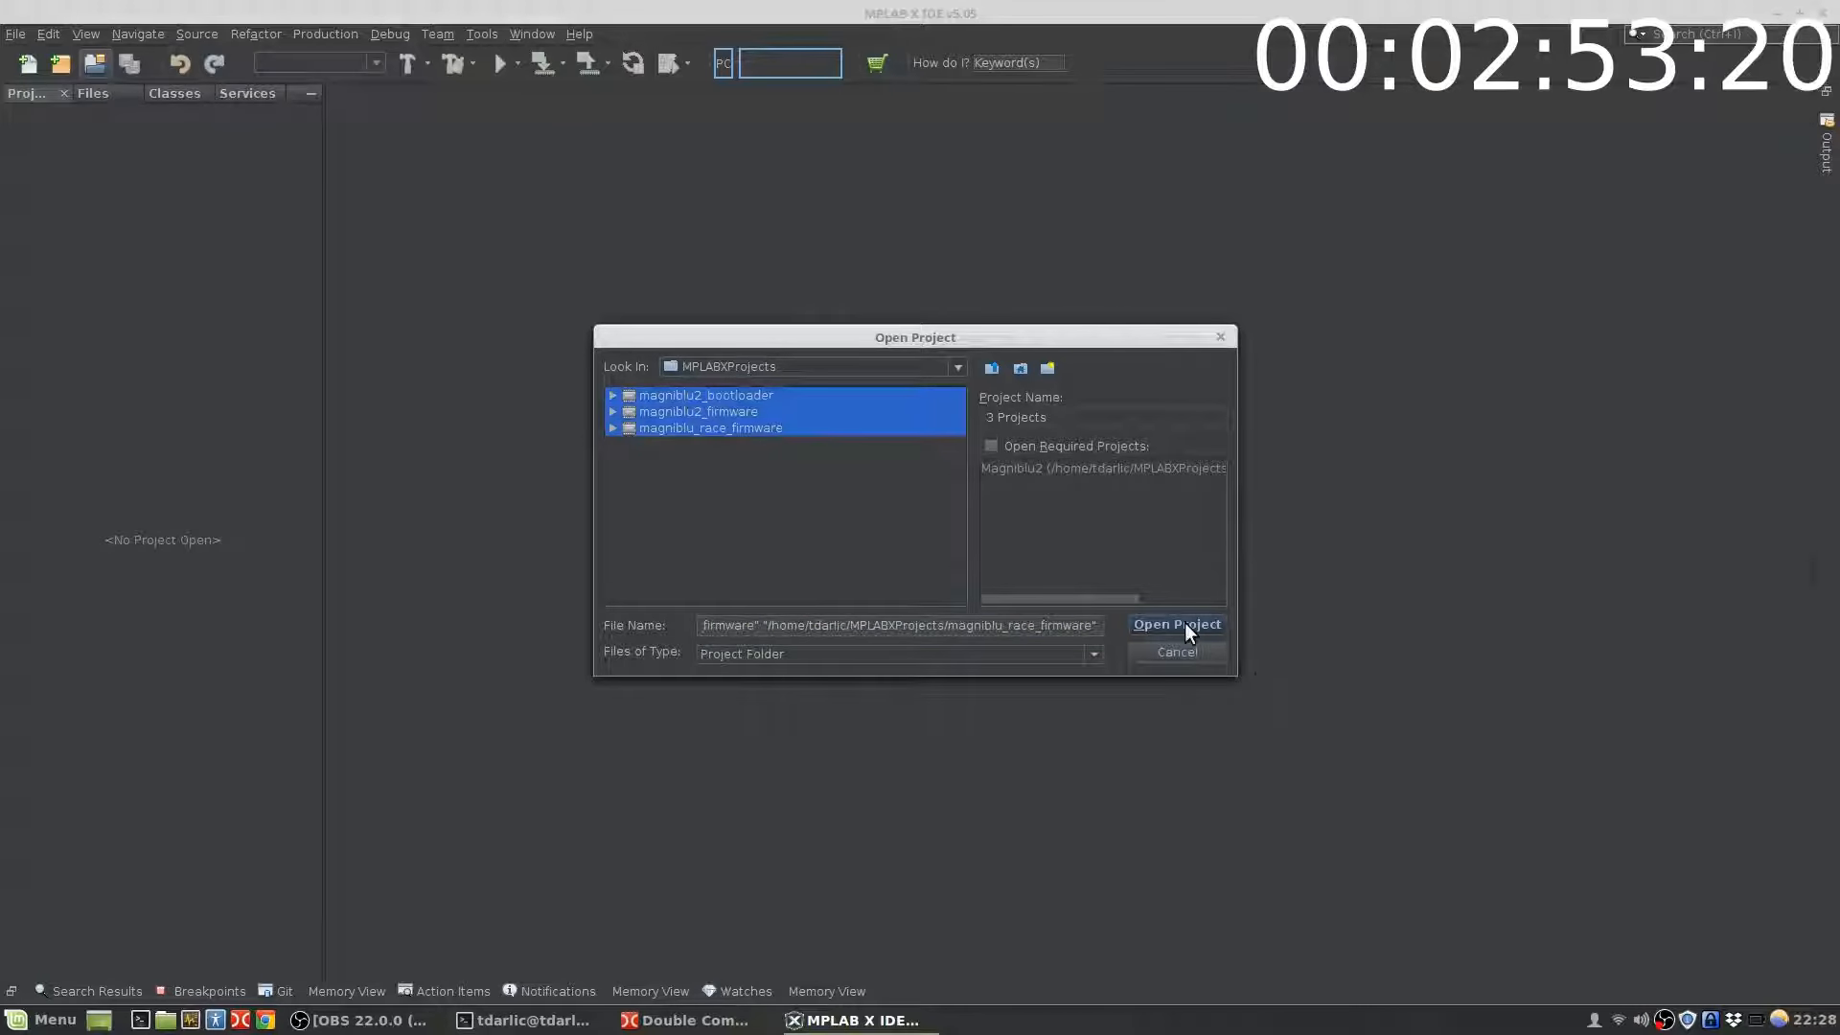
pyautogui.click(1175, 625)
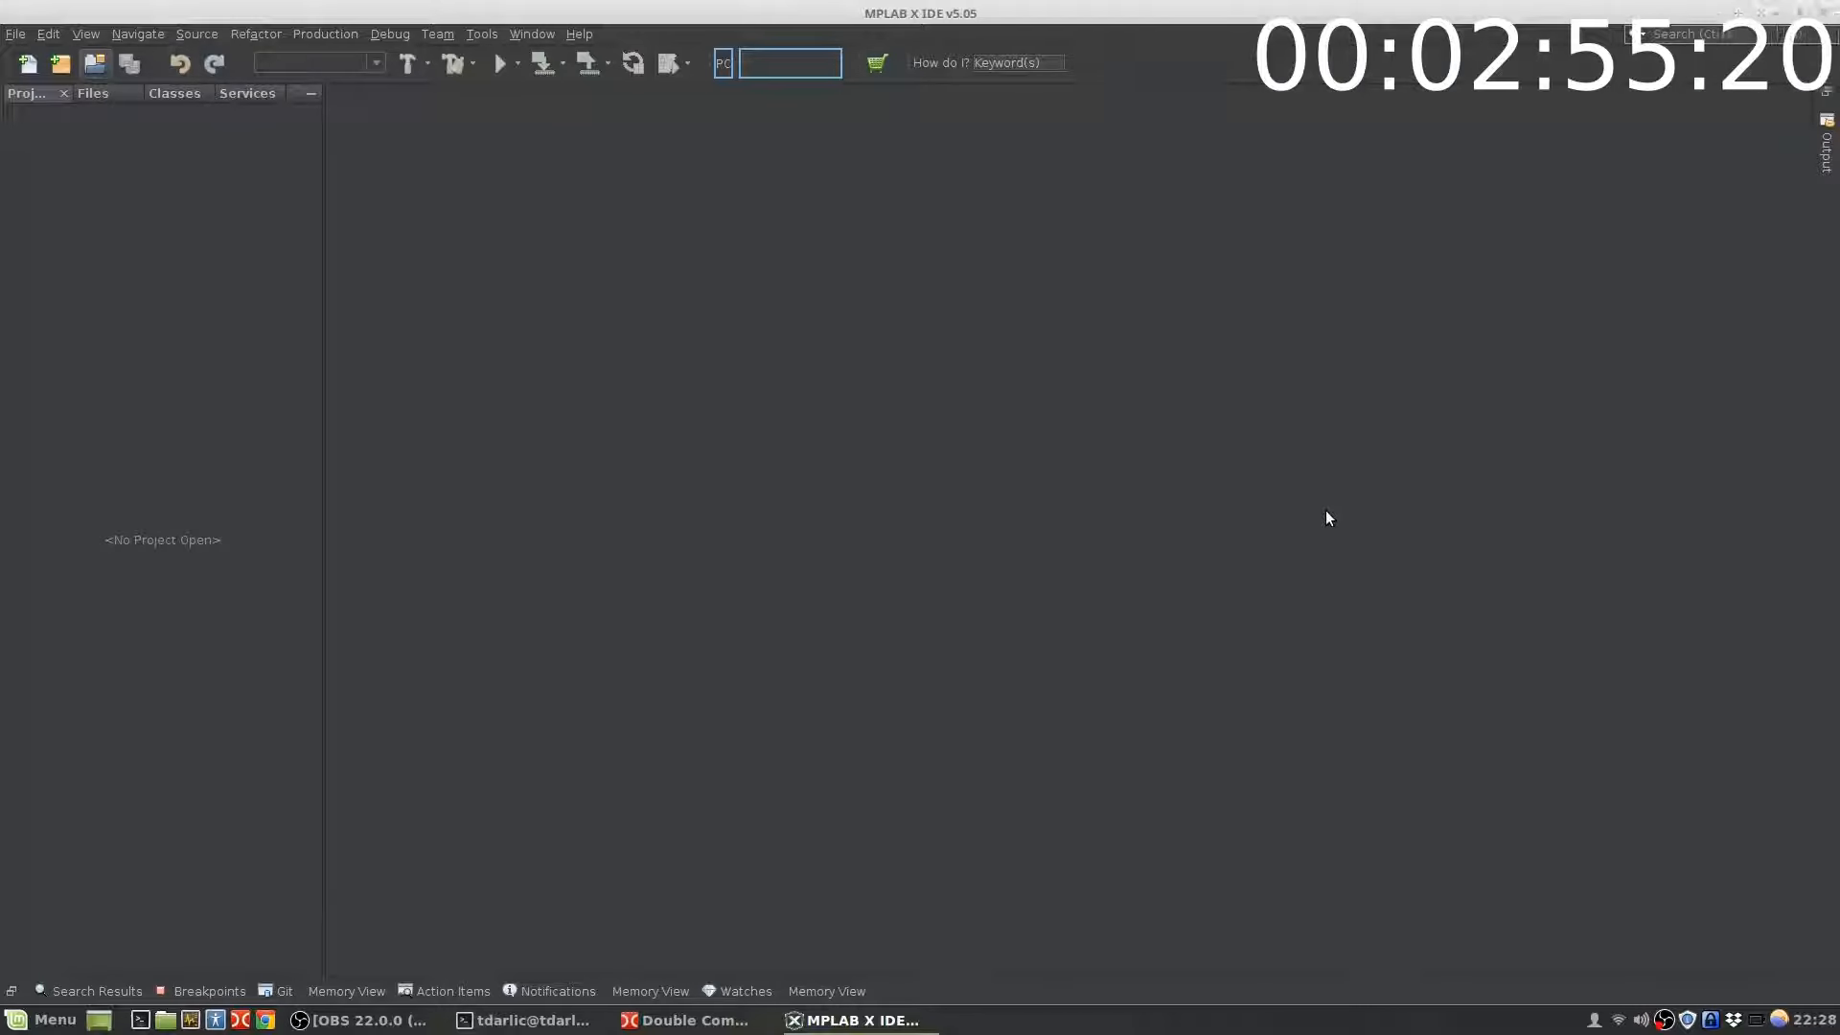
pyautogui.moveTo(1127, 523)
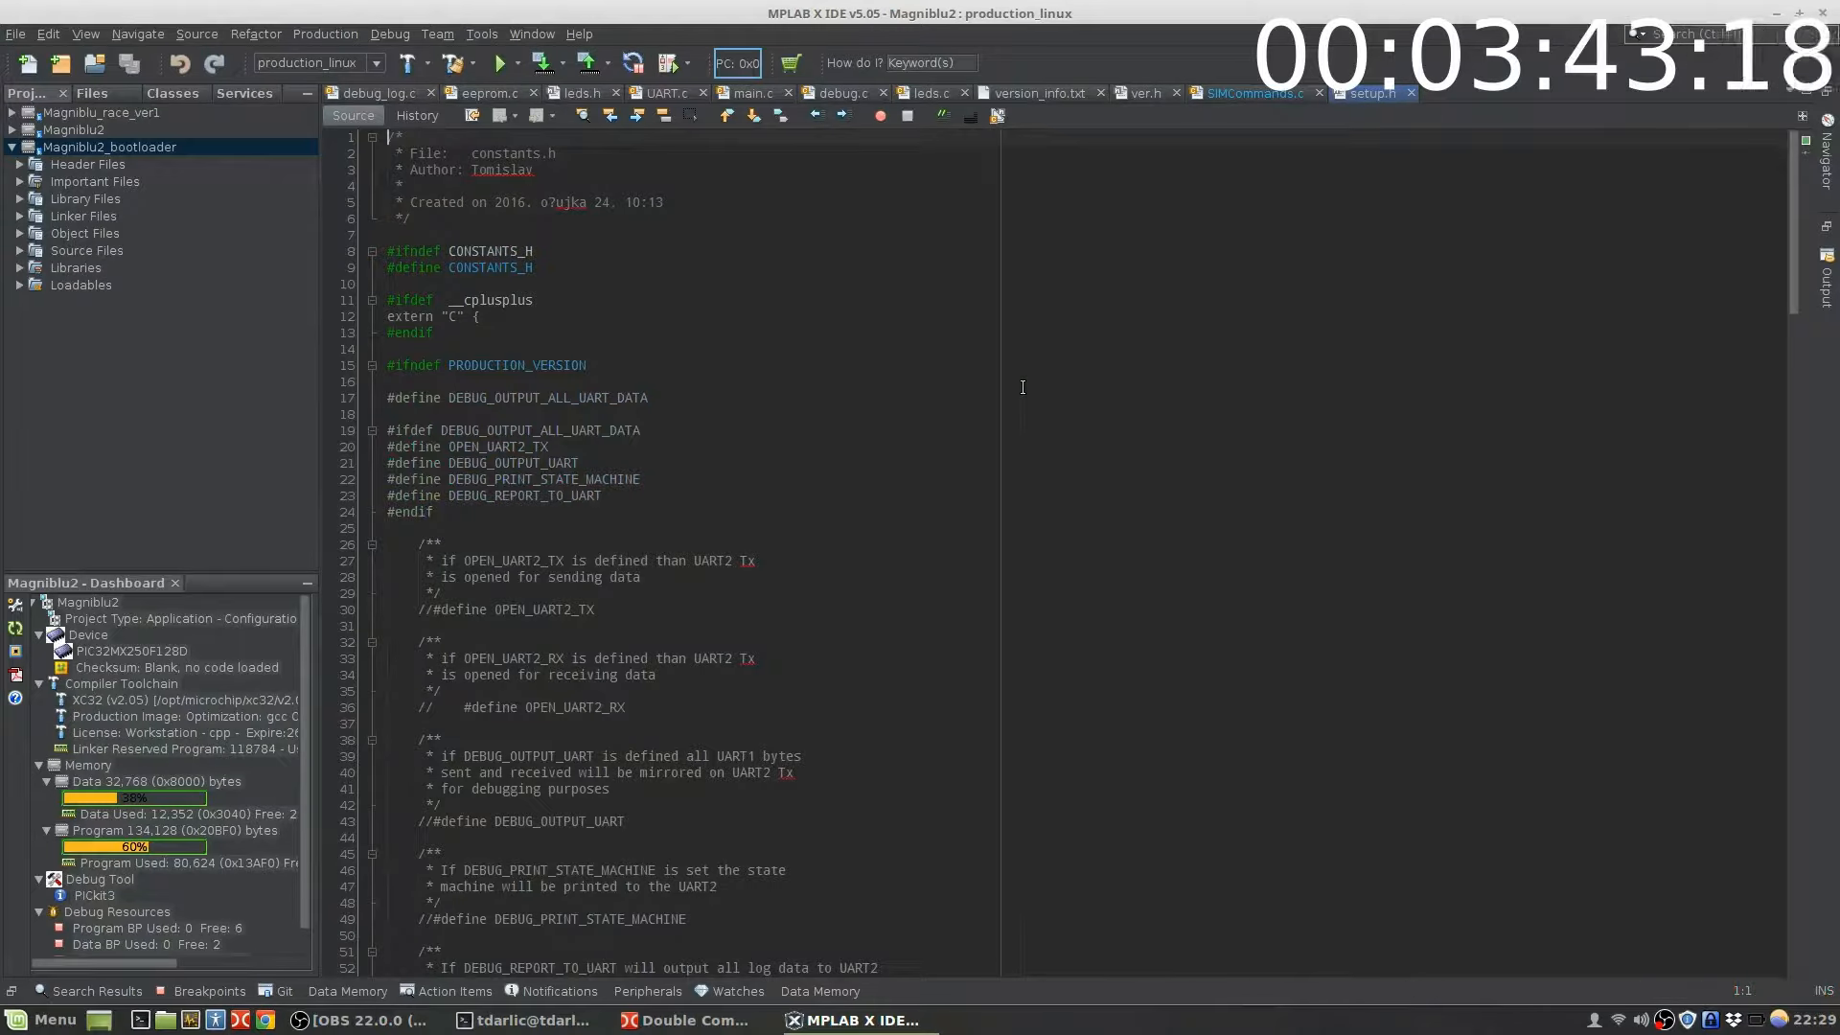
pyautogui.scroll(-3)
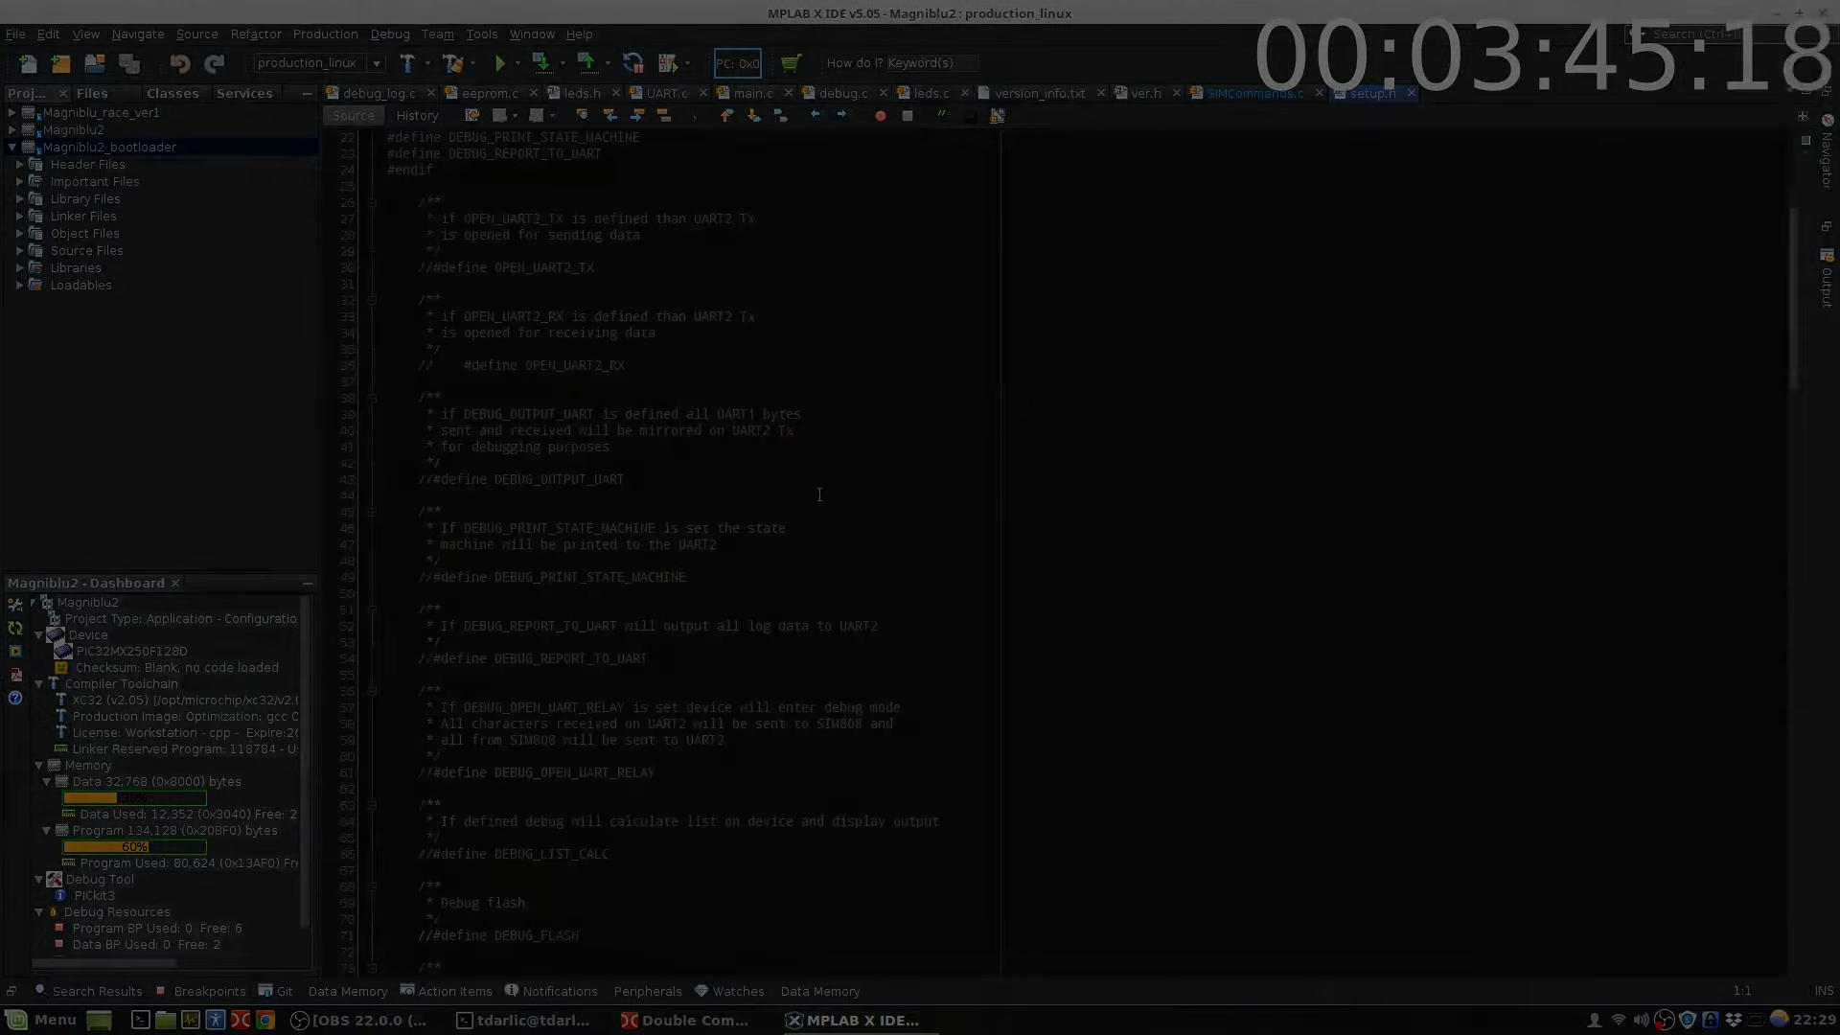